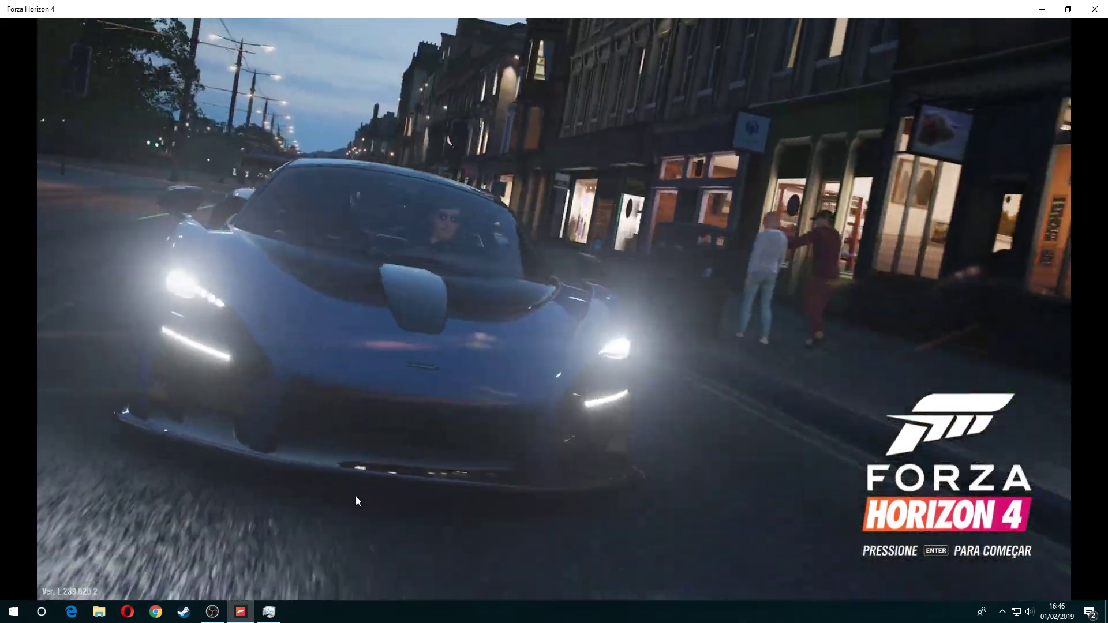
# Select the running background task in Task Manager to end it, returning to the game.
pyautogui.press('enter')
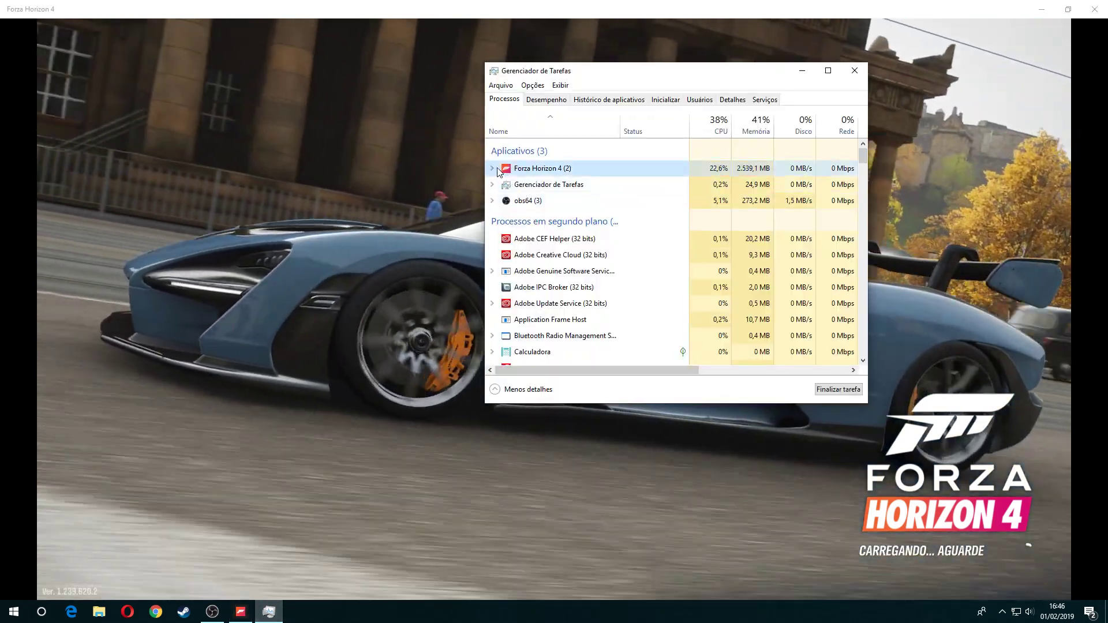
pyautogui.click(493, 169)
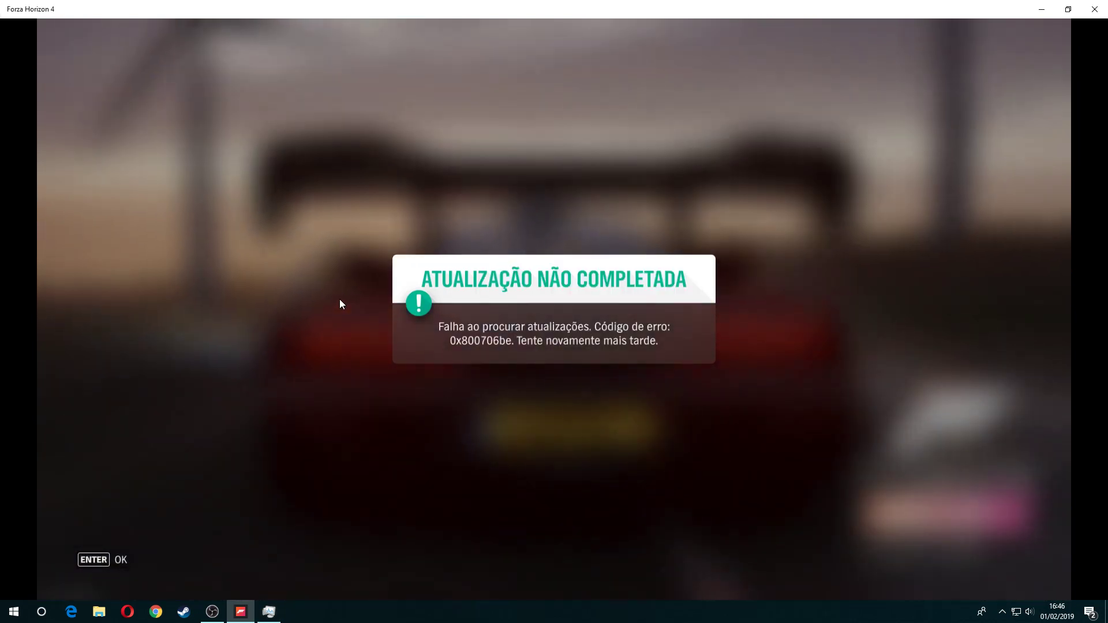
# Dismiss the update error, pass the title screen and choose Continuar so the game loads.
pyautogui.press('enter')
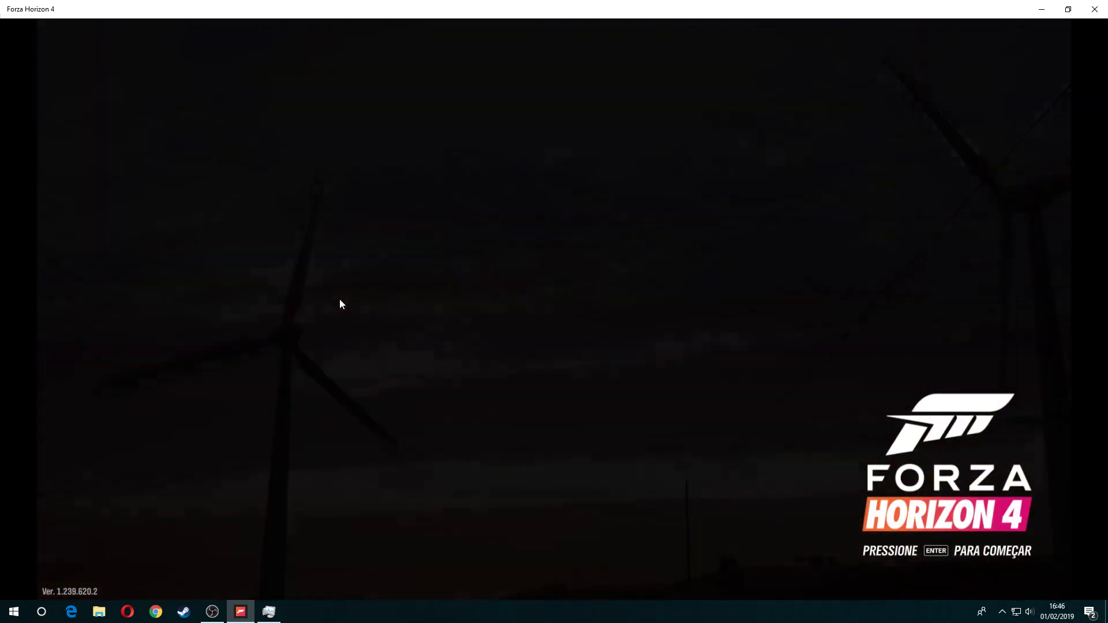
pyautogui.press('enter')
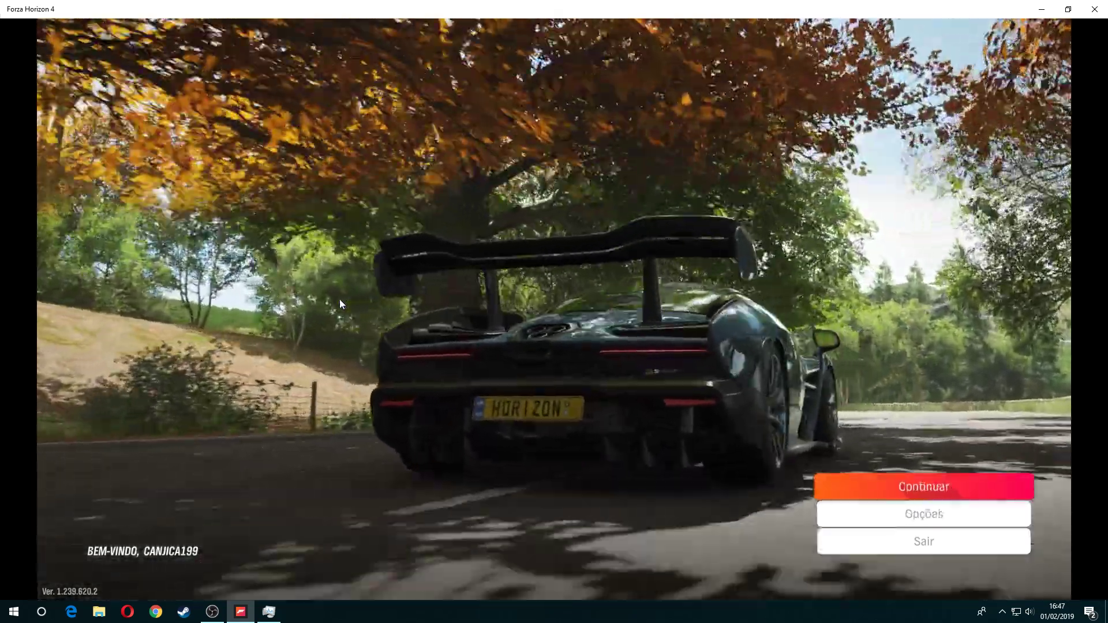
pyautogui.click(923, 486)
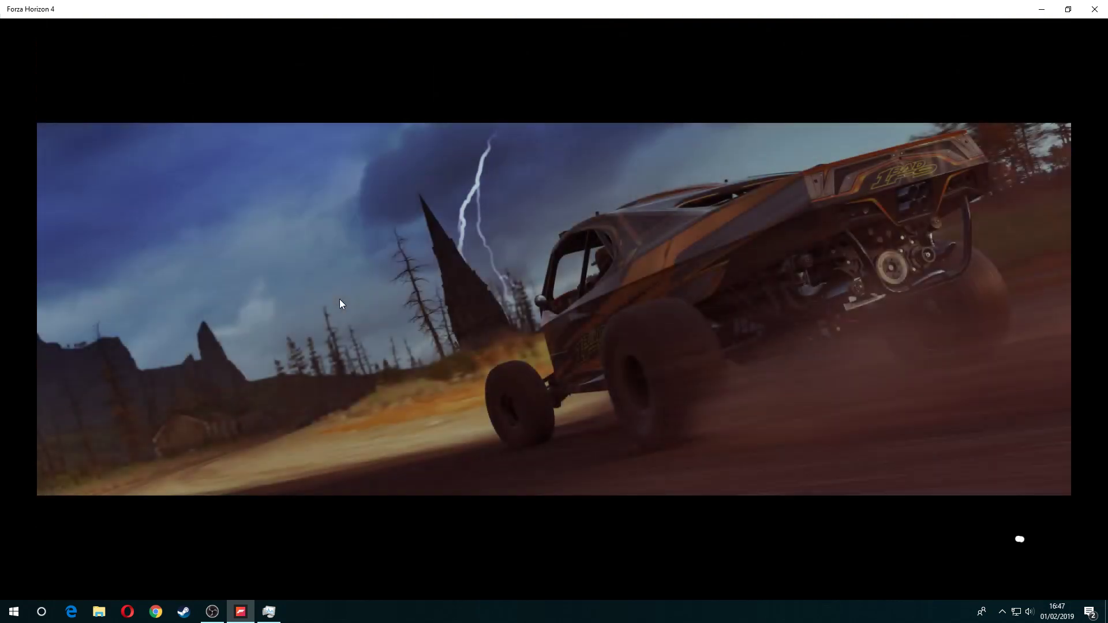